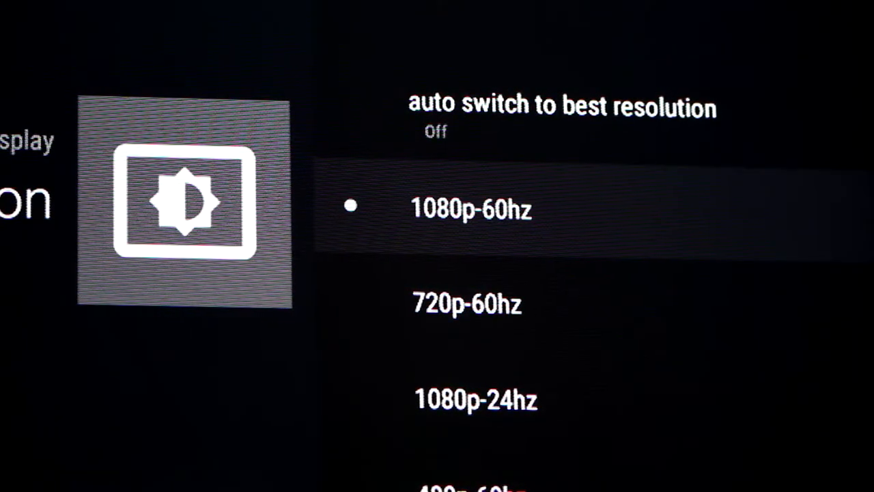
{"action": "scroll", "scroll_direction": "down", "scroll_amount": 3}
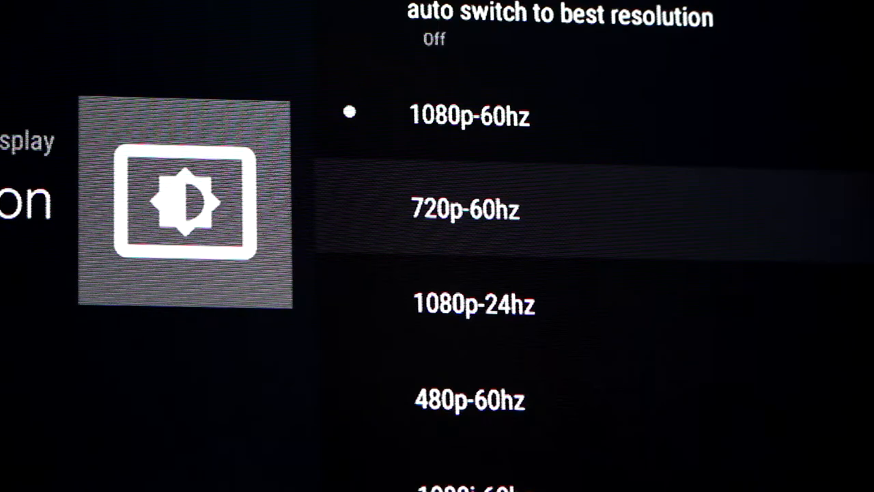
{"action": "scroll", "scroll_direction": "down", "scroll_amount": 3}
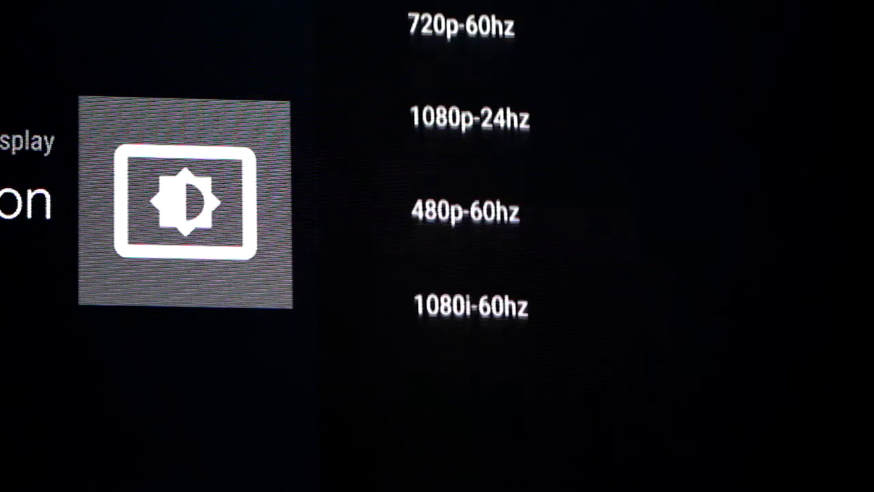
{"action": "scroll", "scroll_direction": "down", "scroll_amount": 3}
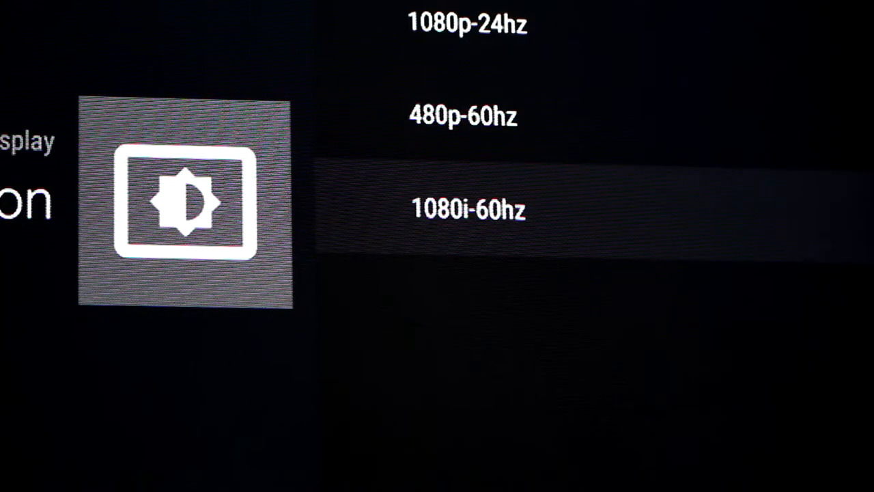